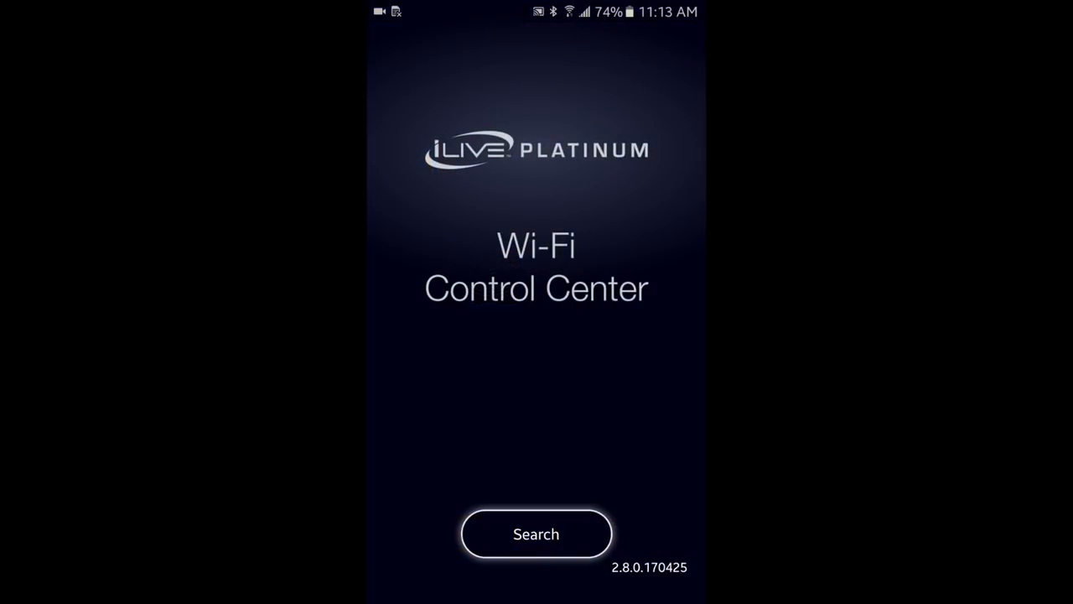
Step: Search for the iLive speaker to begin setup on the SecuredWireless network
click(536, 534)
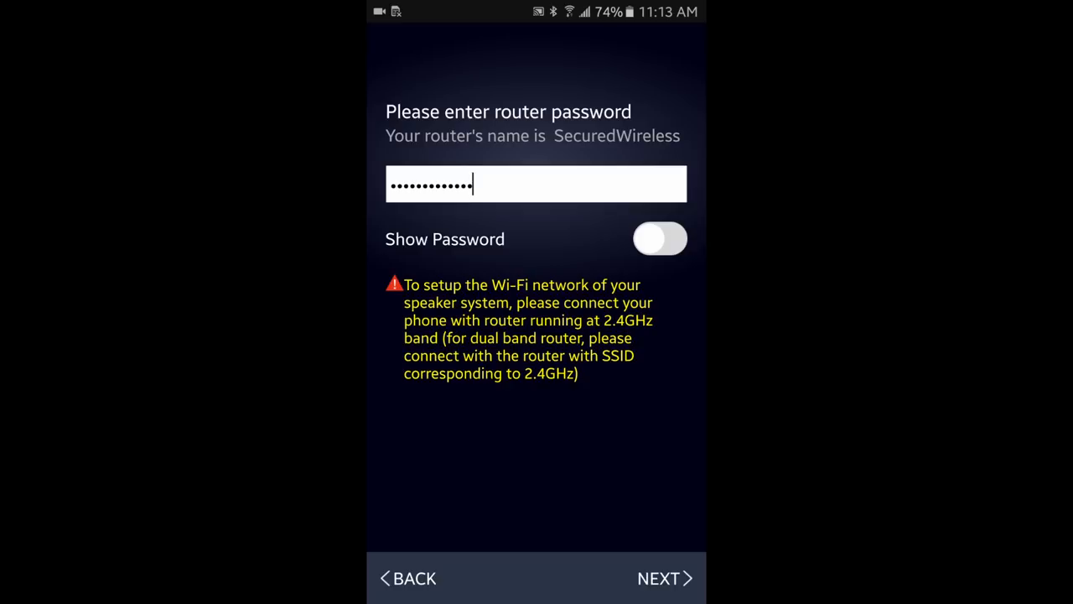
Step: Submit the router password and continue after WPS until iLive_ISWFV387_9BDC is added
click(659, 578)
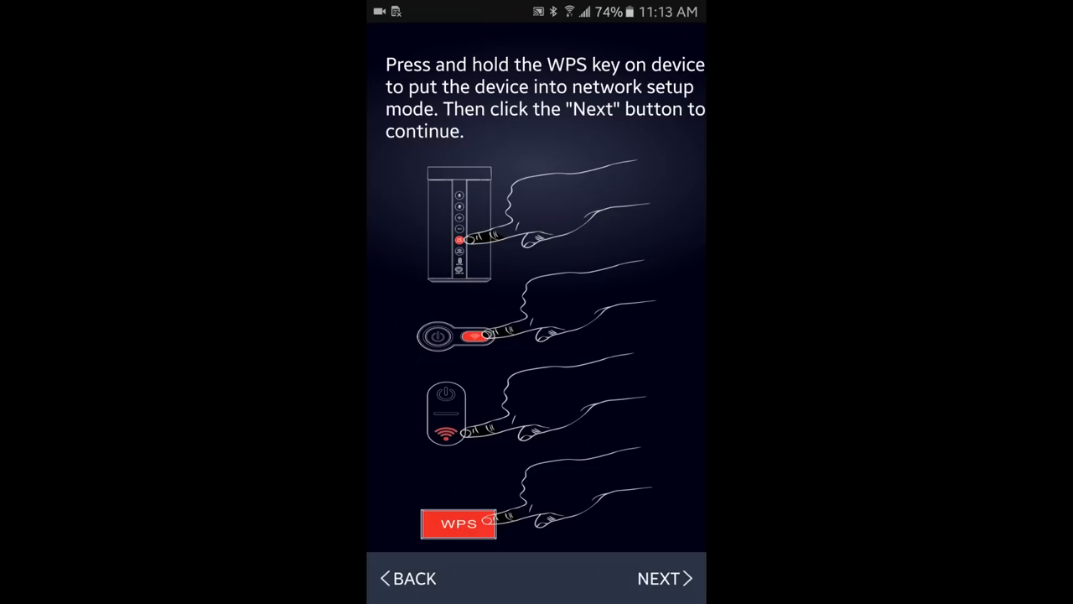
click(662, 577)
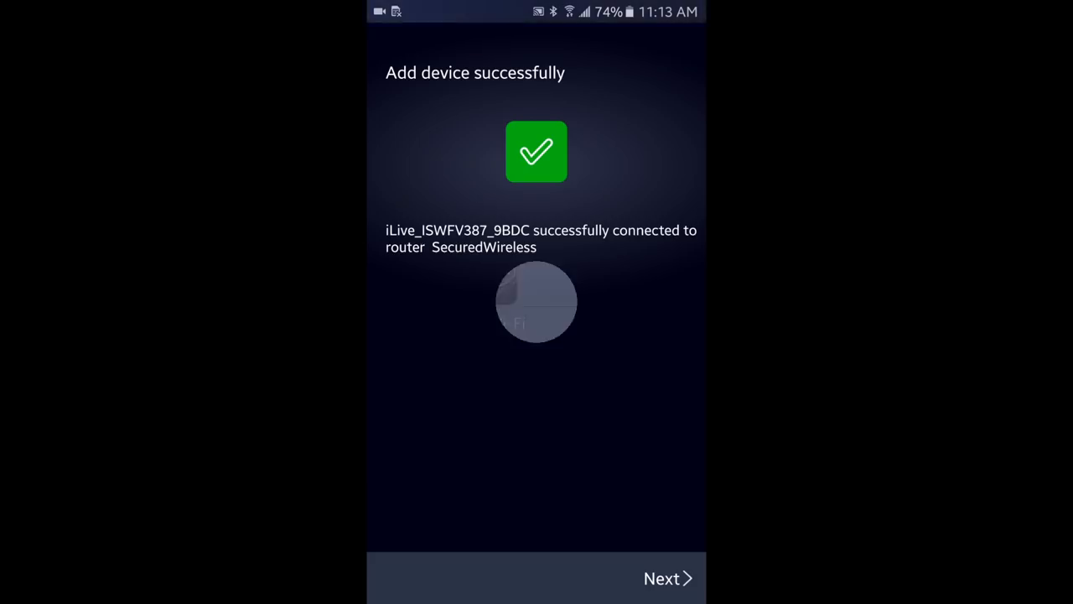
Step: Name the speaker 'garage radio' using the Custom name option
click(661, 578)
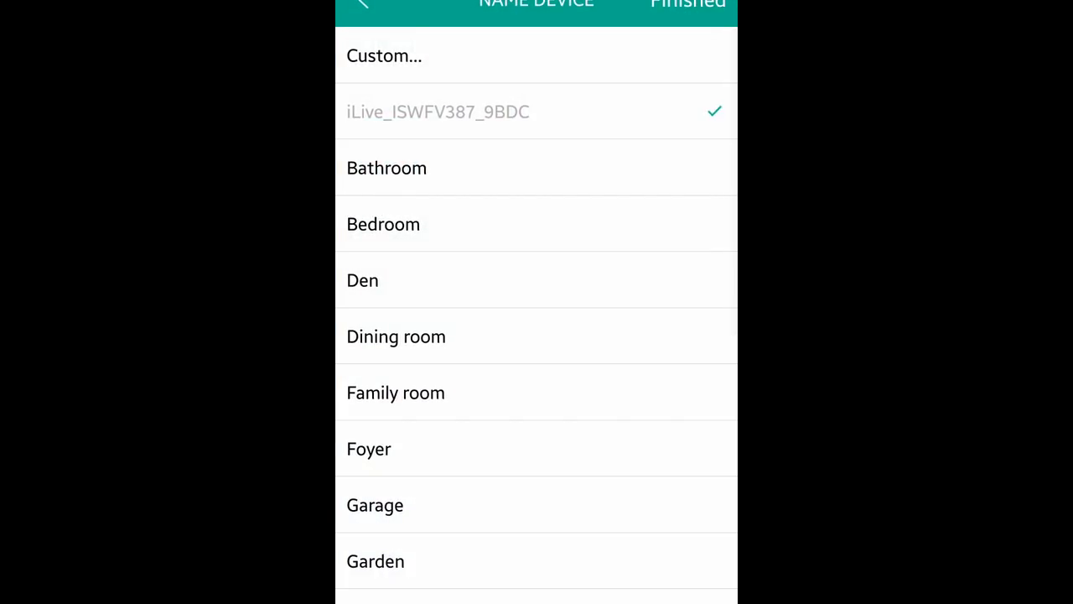
click(384, 55)
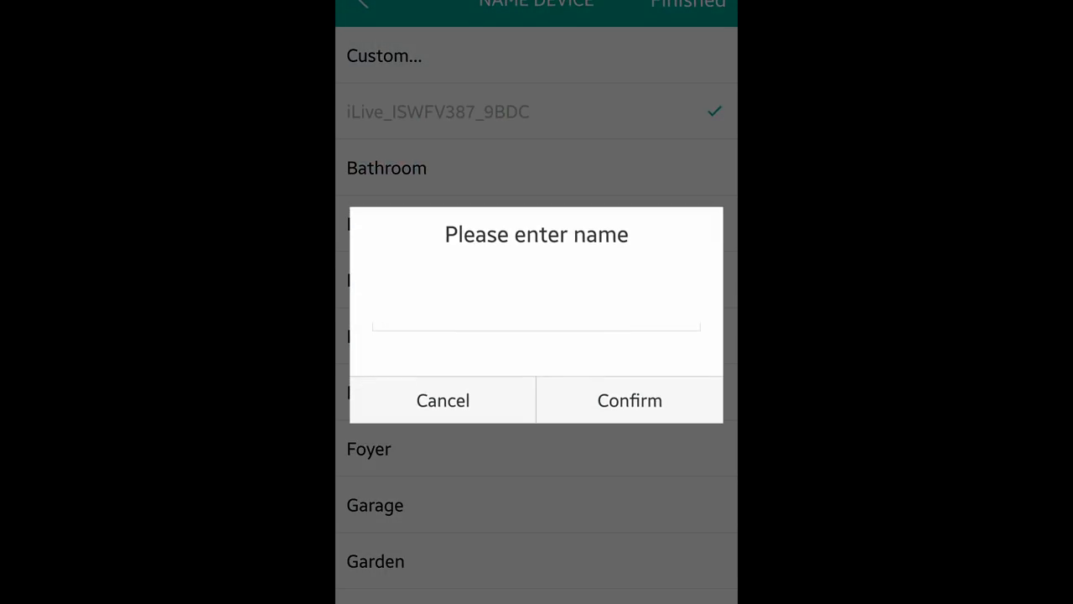
click(535, 327)
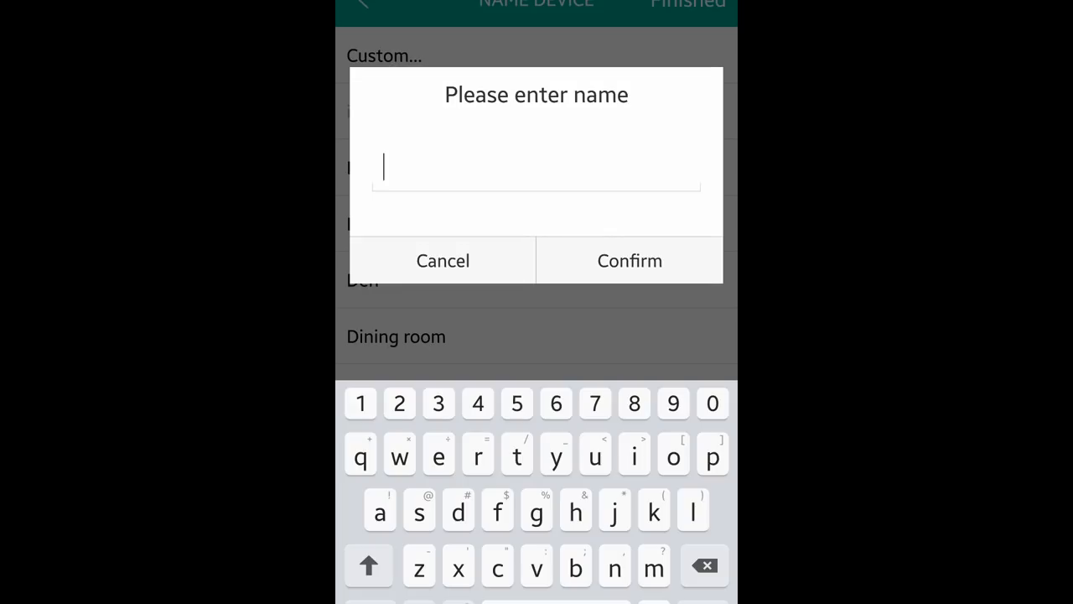
text(garage r)
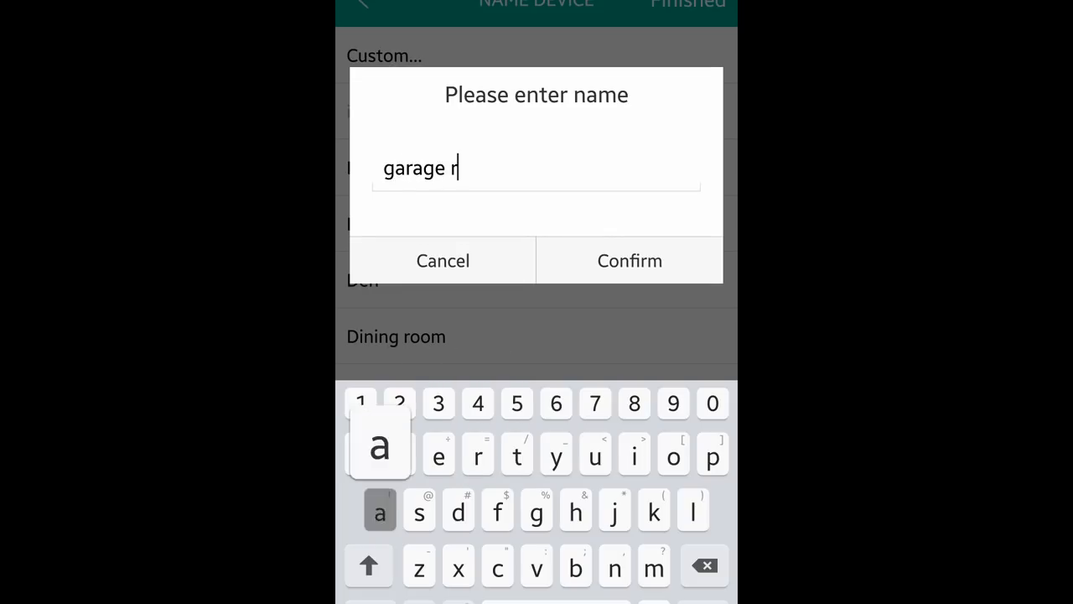
click(443, 261)
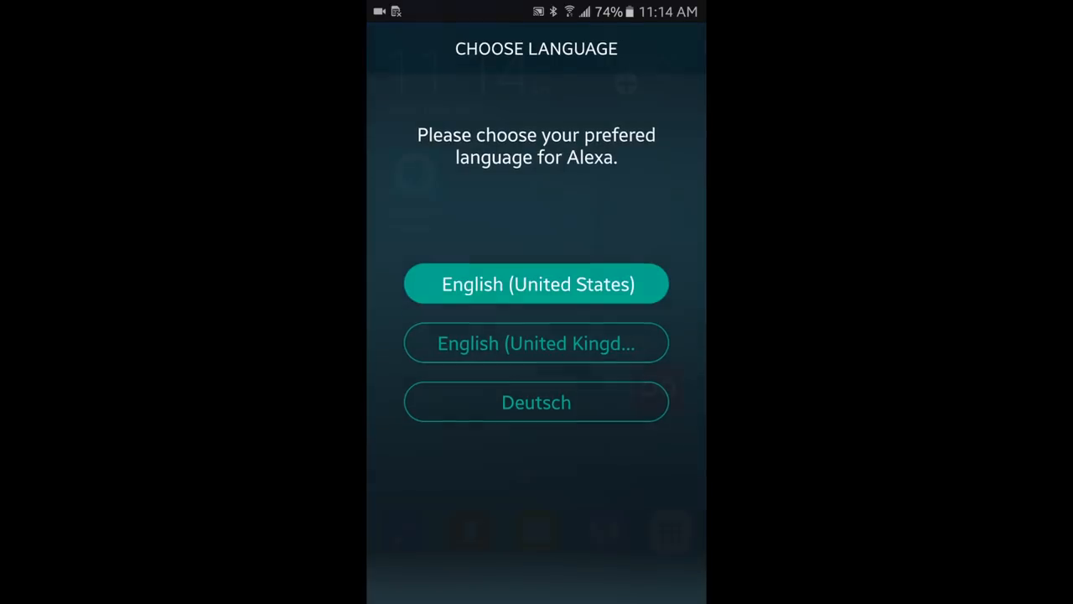
Step: Choose English (United States) for Alexa and sign in with an Amazon account
click(536, 283)
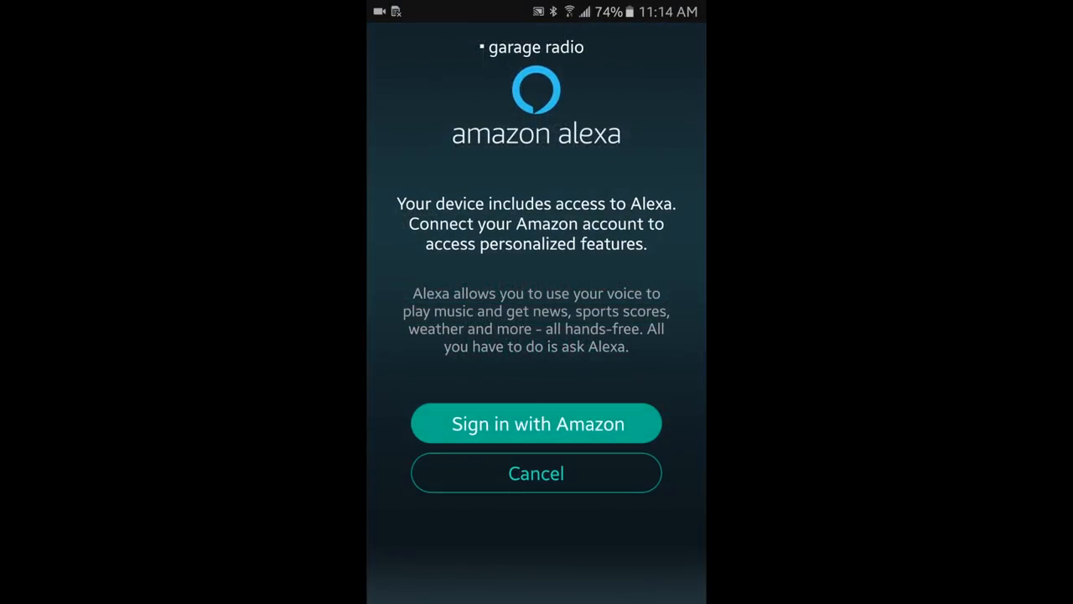
click(535, 423)
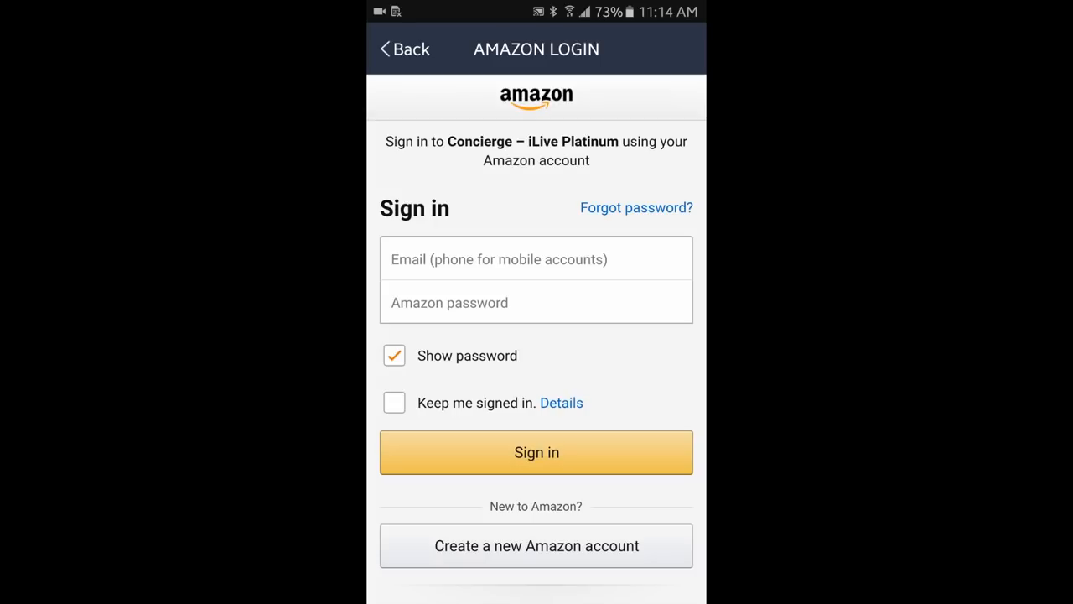
click(536, 452)
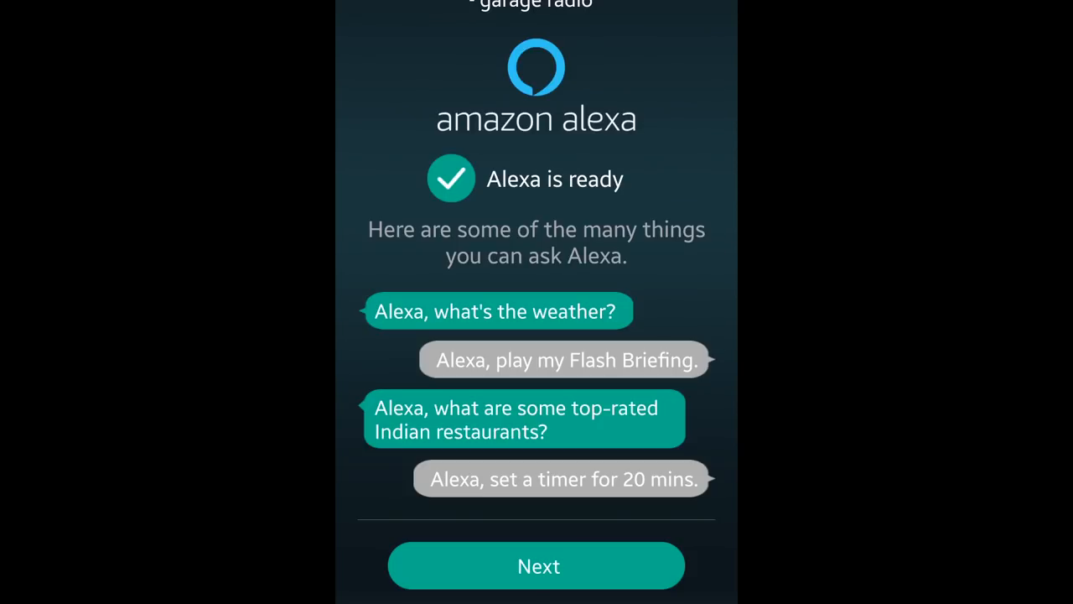
click(535, 566)
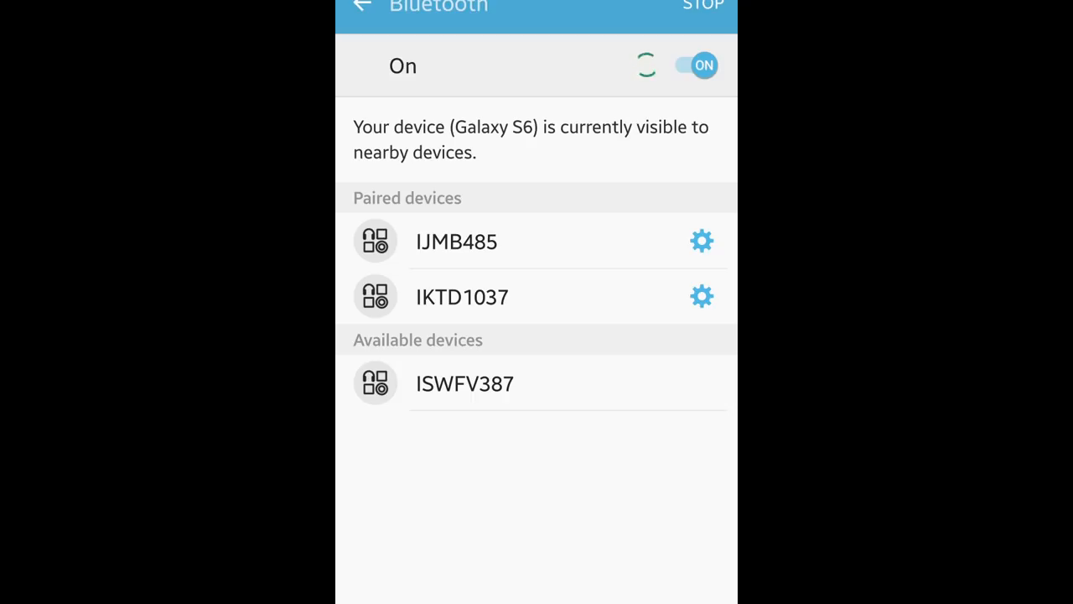
Step: Pair the phone with ISWFV387 from the available Bluetooth devices
click(464, 383)
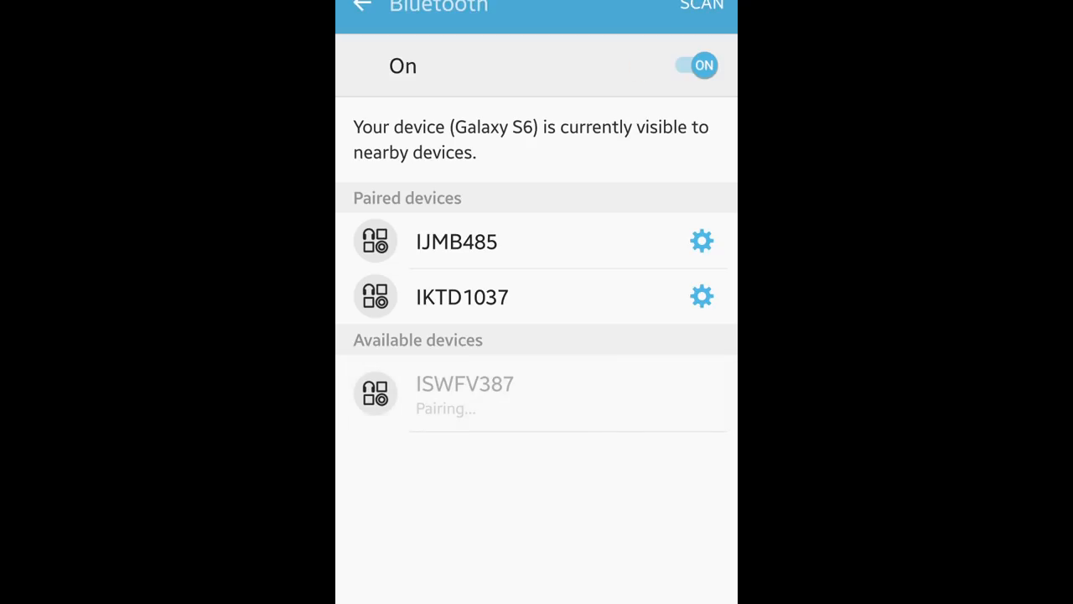